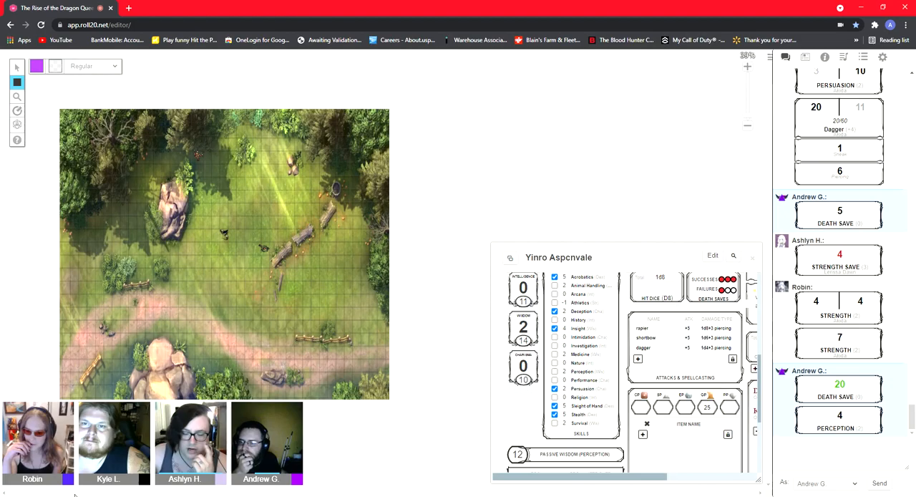
pyautogui.moveTo(427, 457)
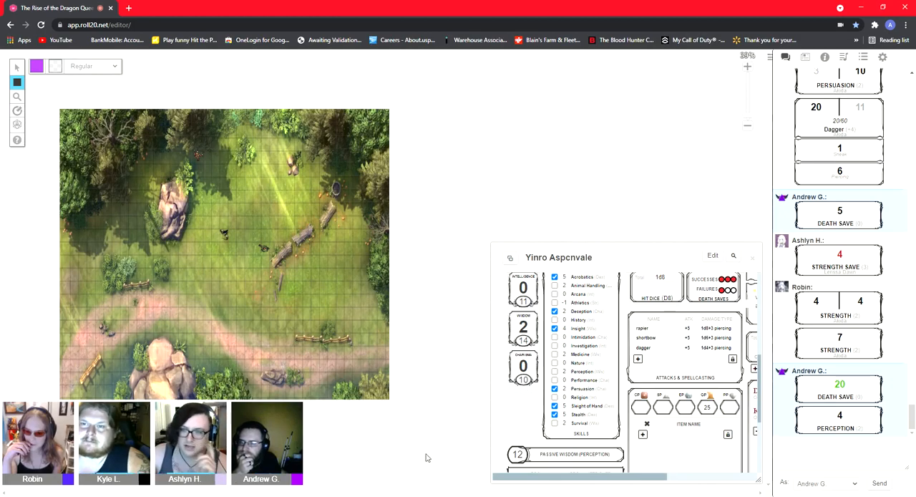
# Step: Open Yinro Aspcnvale's sheet beside the map and scroll through it as Robin's d20 roll of 10 posts
pyautogui.scroll(-3)
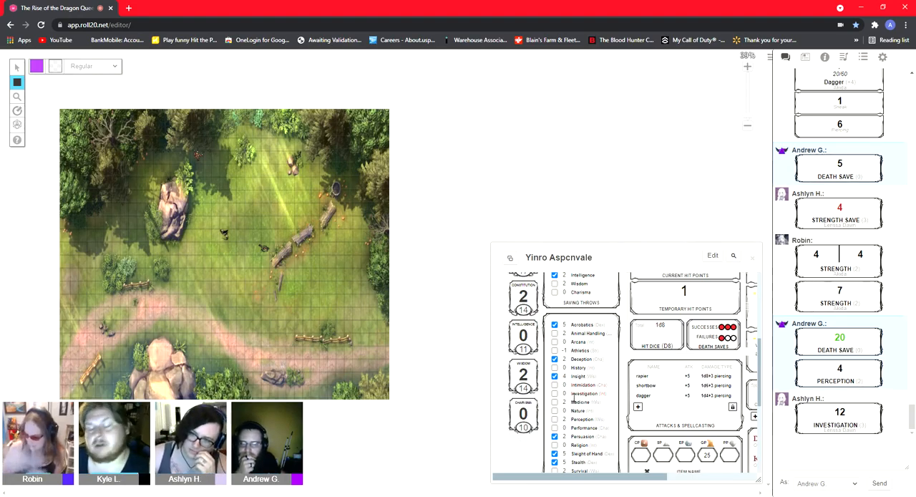
pyautogui.click(584, 385)
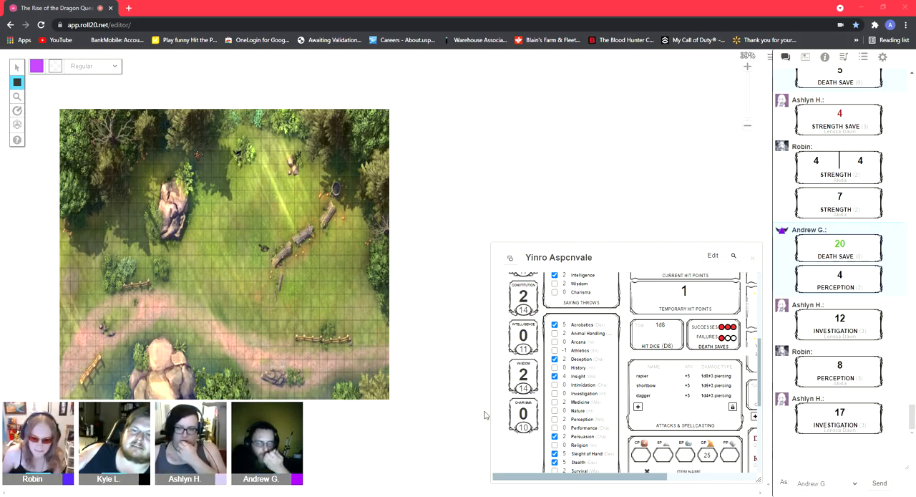
pyautogui.scroll(-3)
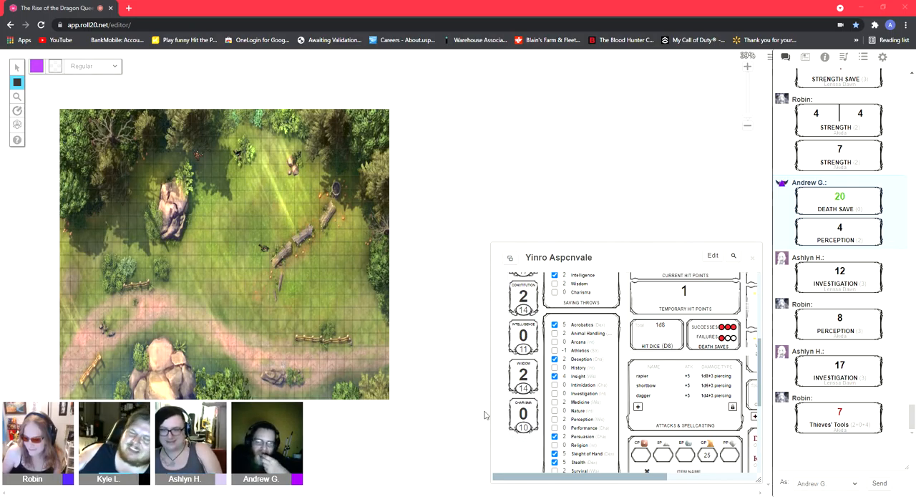
pyautogui.scroll(-3)
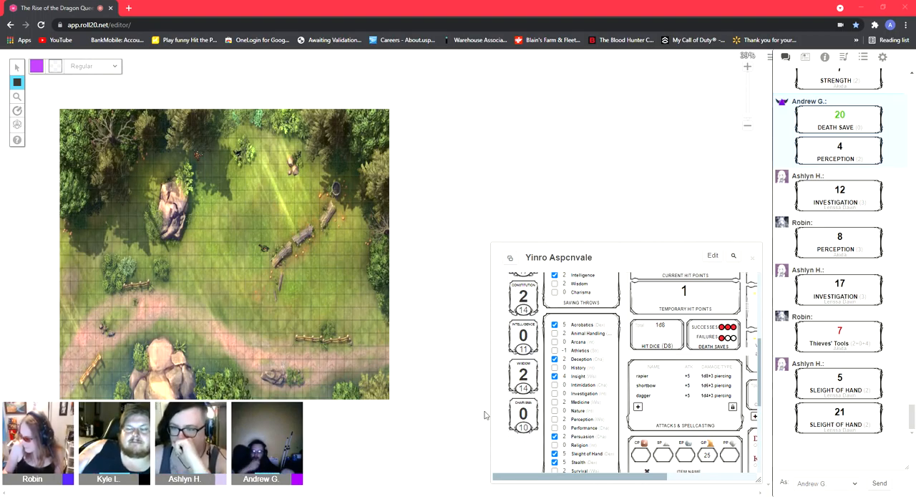
pyautogui.scroll(-3)
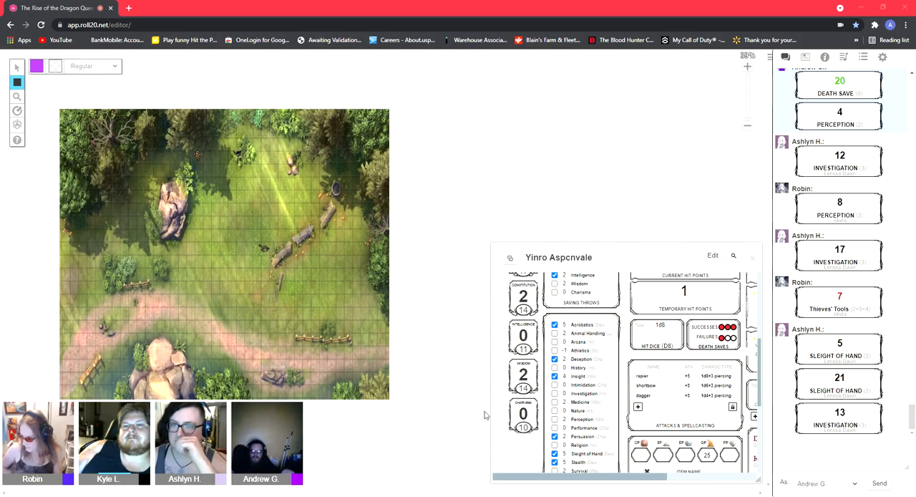
pyautogui.scroll(-3)
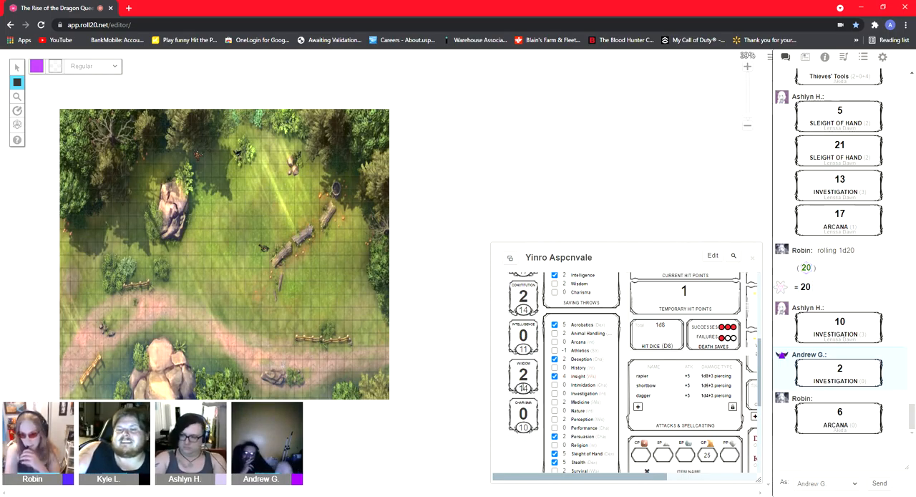
pyautogui.moveTo(444, 470)
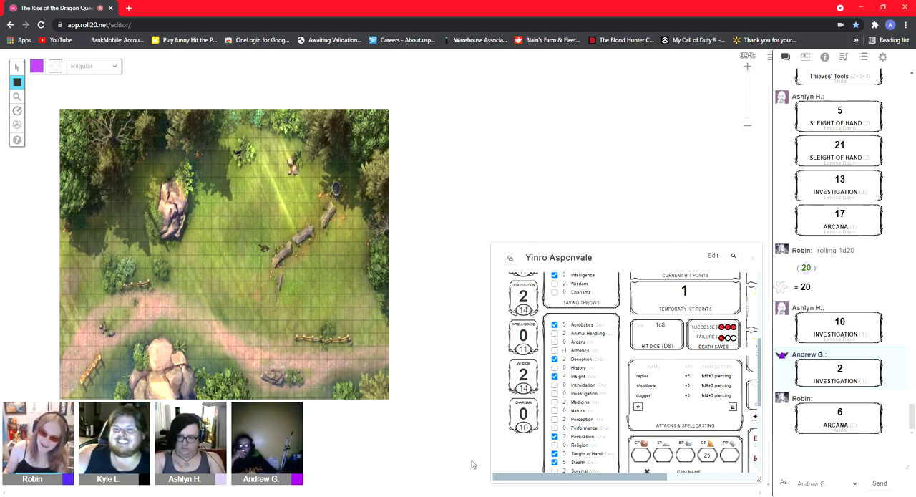
pyautogui.moveTo(437, 409)
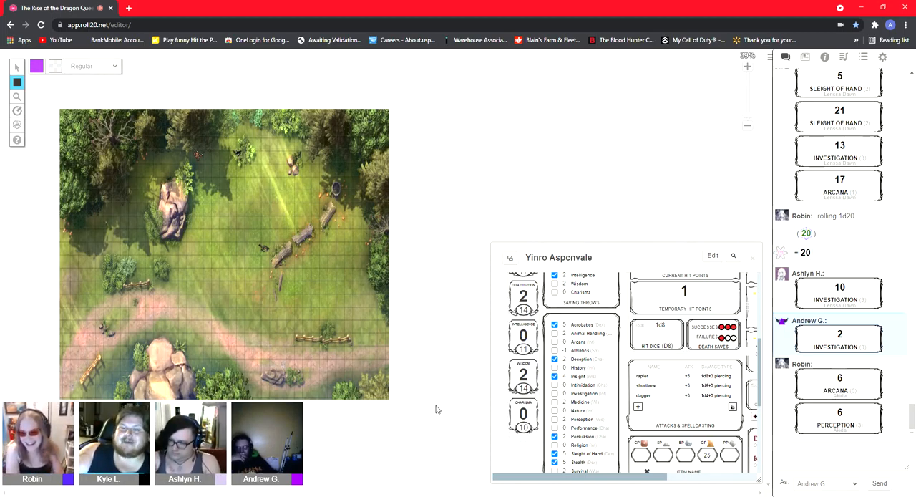
pyautogui.moveTo(453, 437)
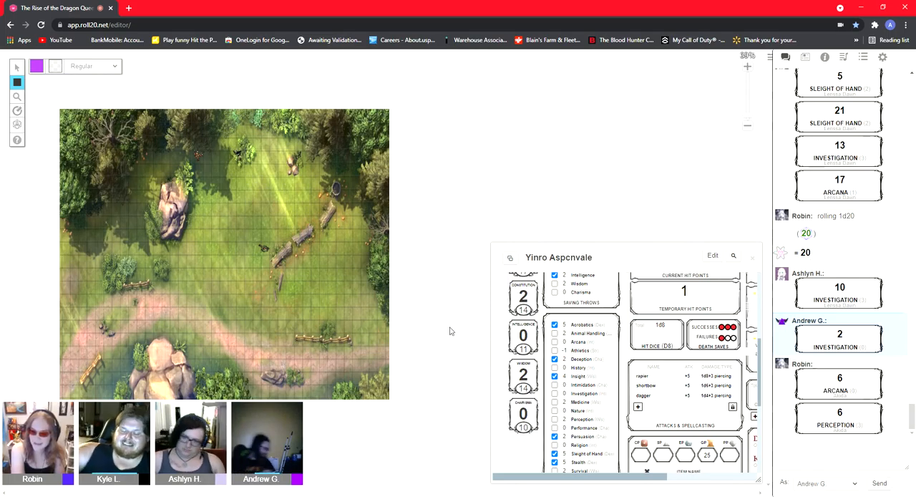
pyautogui.moveTo(454, 261)
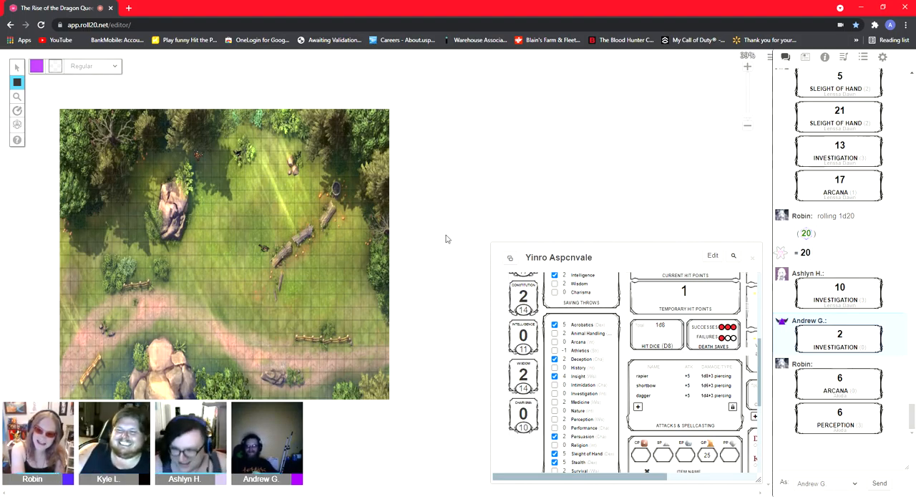
pyautogui.moveTo(491, 429)
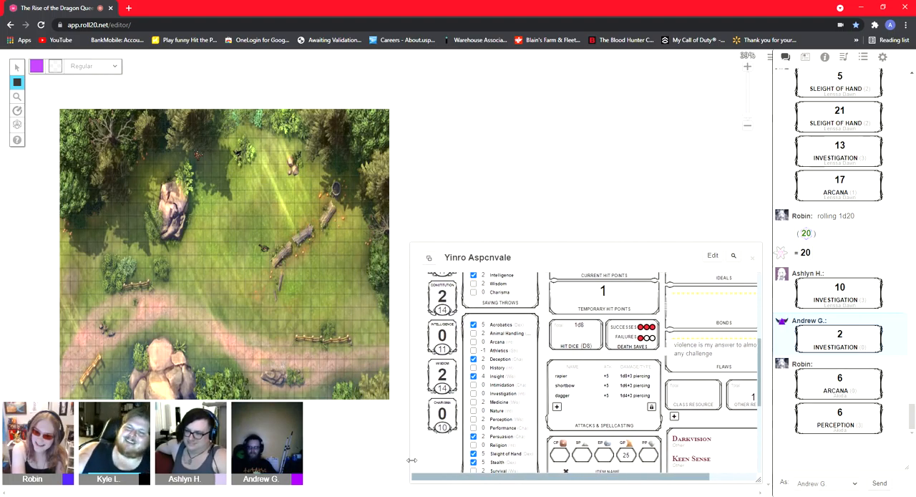
pyautogui.moveTo(350, 474)
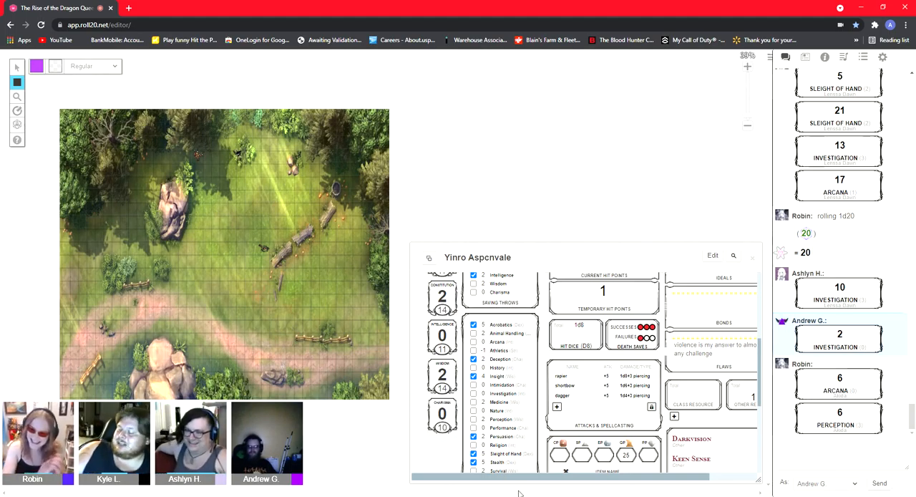
pyautogui.scroll(-3)
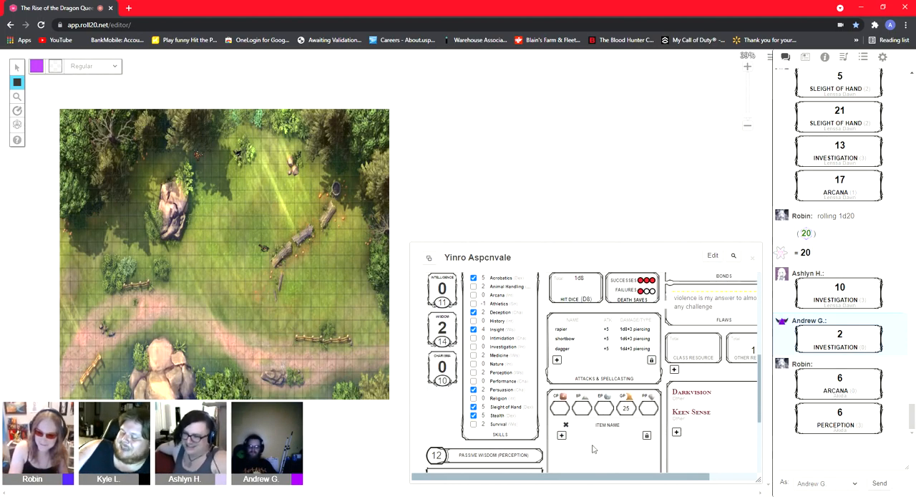
pyautogui.scroll(3)
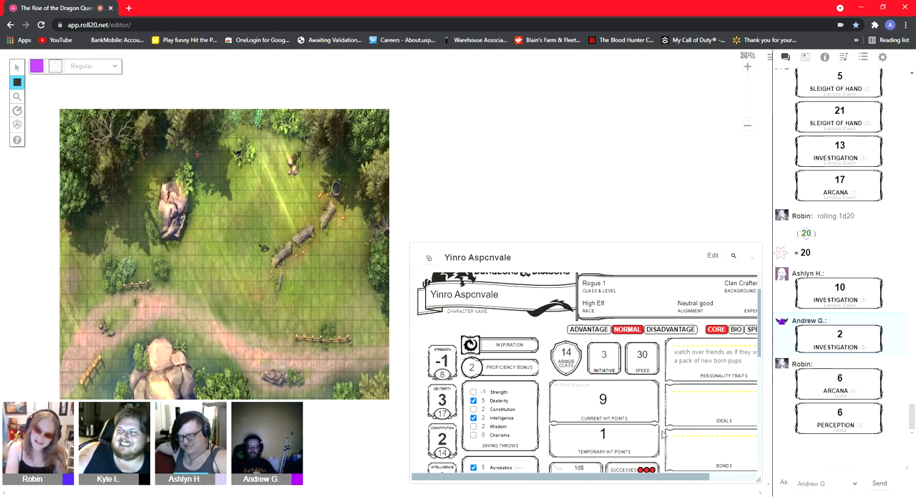
pyautogui.scroll(-3)
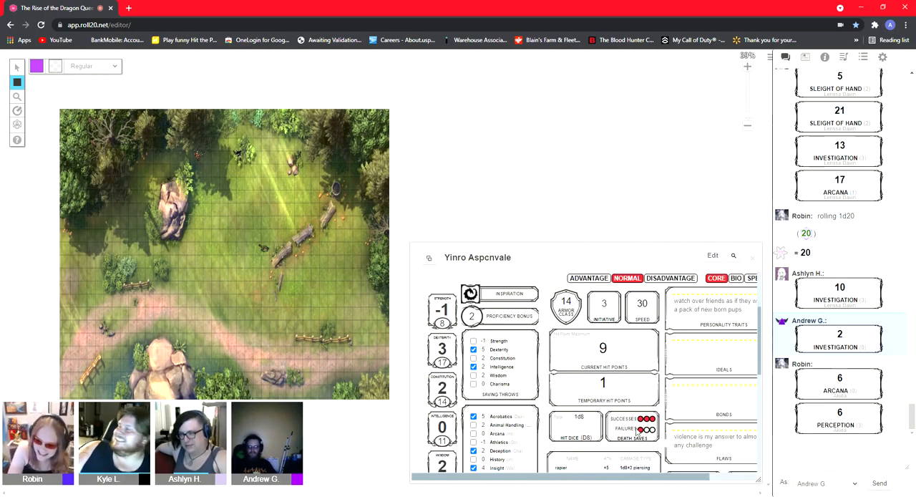
pyautogui.scroll(-3)
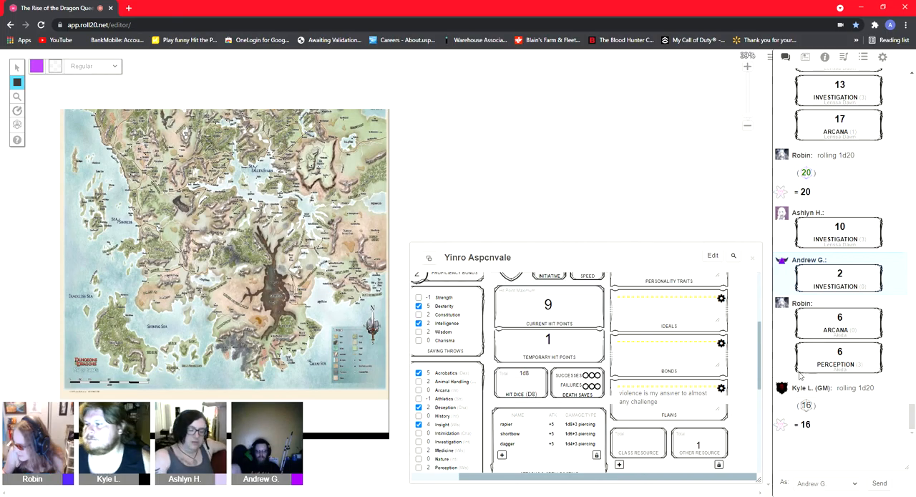
# Step: Scroll Yinro's sheet to equipment weighing 0.5 and the Darkvision and Keen Sense traits
pyautogui.scroll(3)
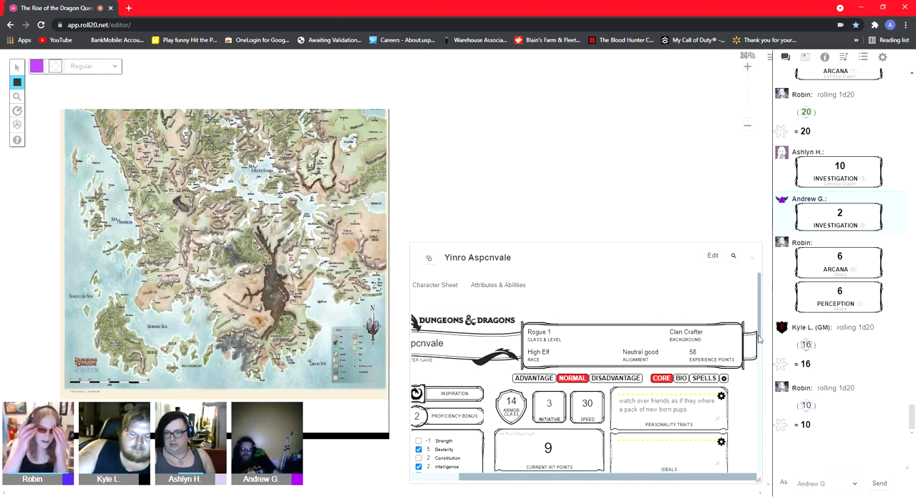
pyautogui.scroll(-3)
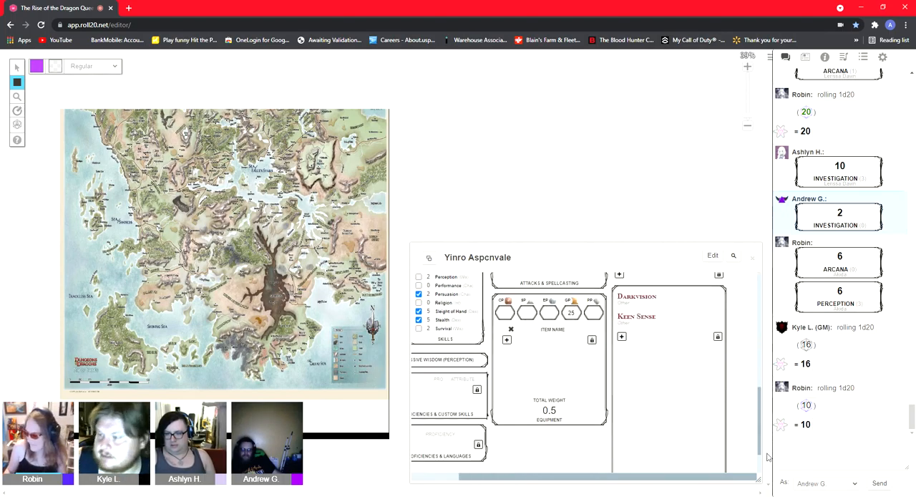